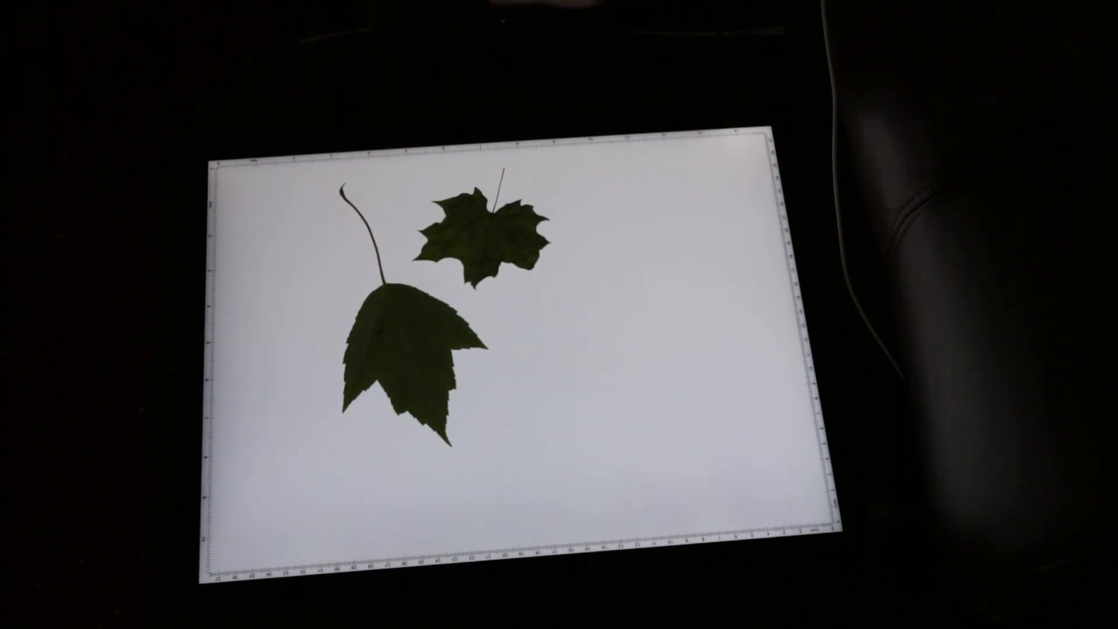
- Lay the two leaves flat on the backlit ruled lightbox for filming
click(685, 250)
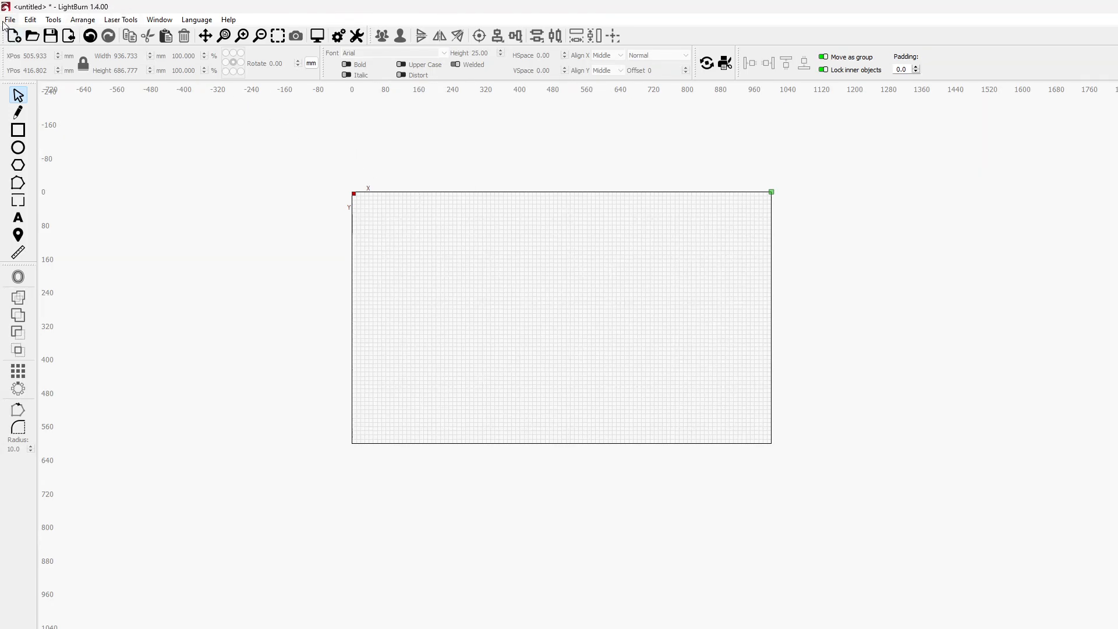
- Import the lightbox photo IMG_2473 of the leaves, fox and ring into the workspace
click(10, 19)
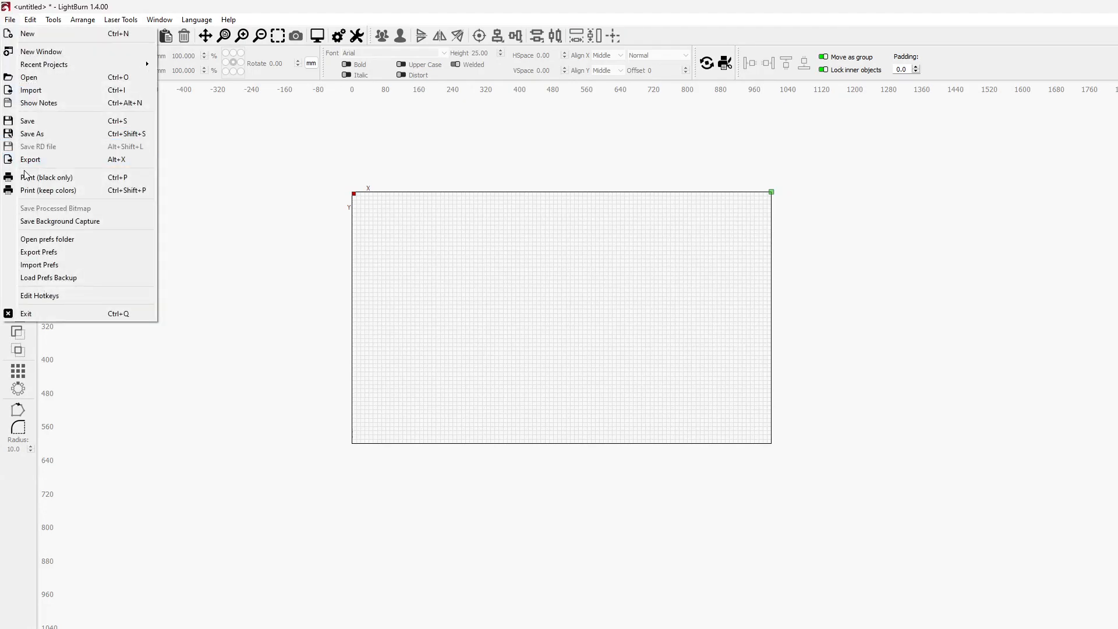
click(30, 90)
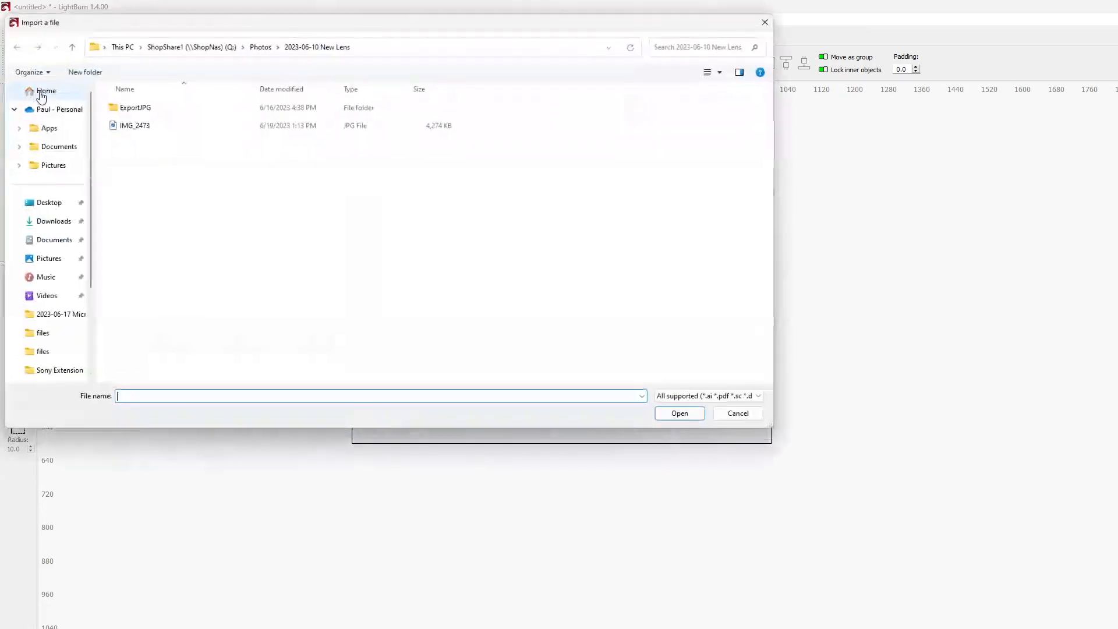
click(134, 126)
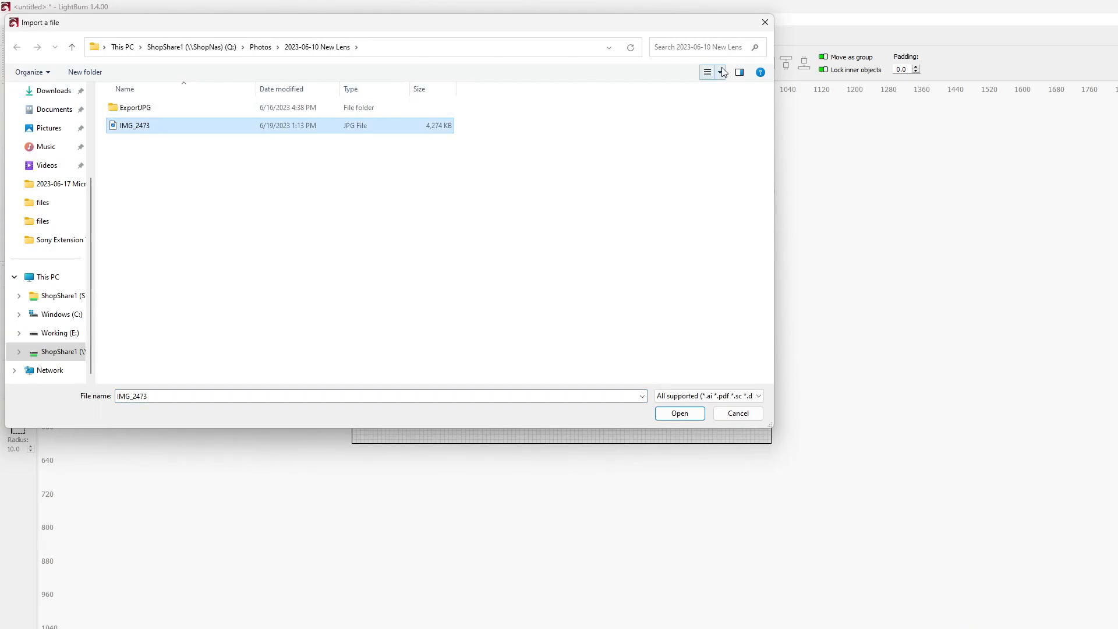
click(707, 72)
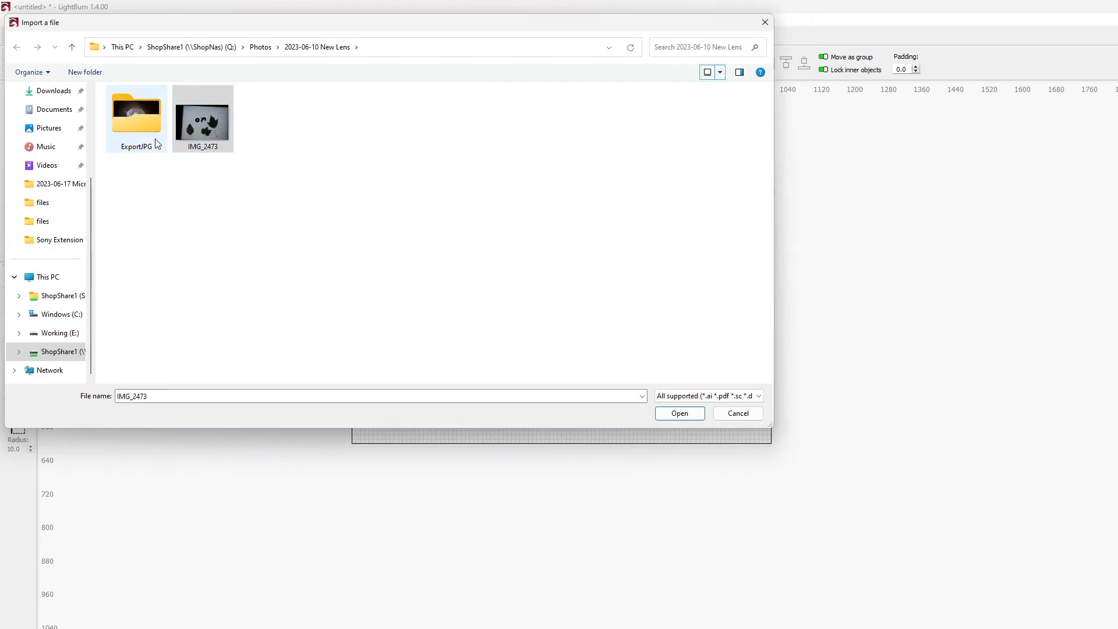
click(202, 115)
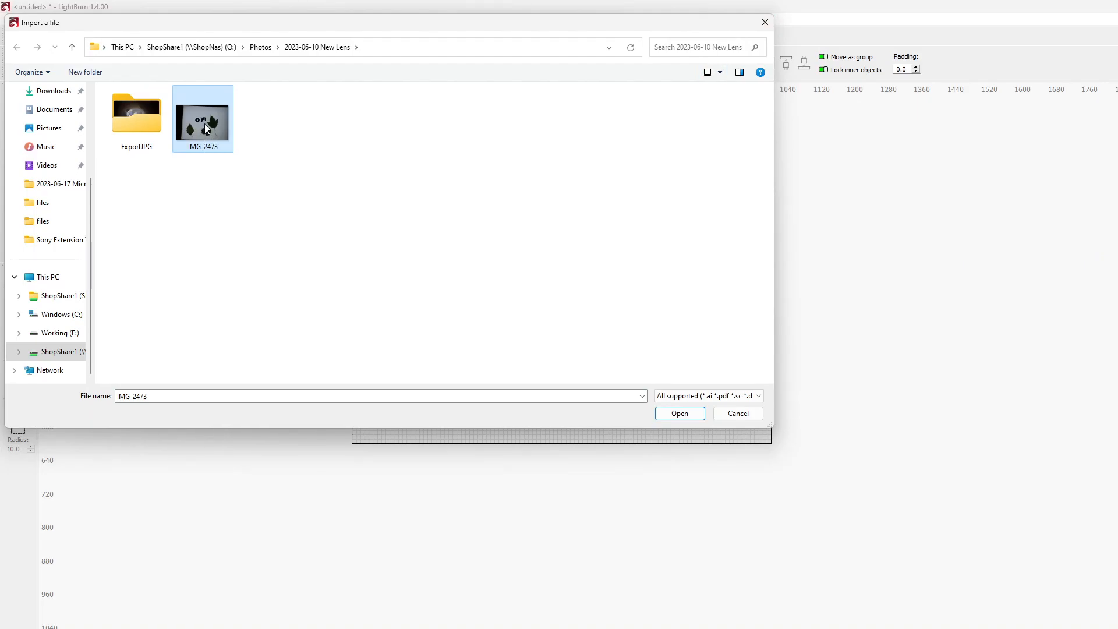
click(678, 414)
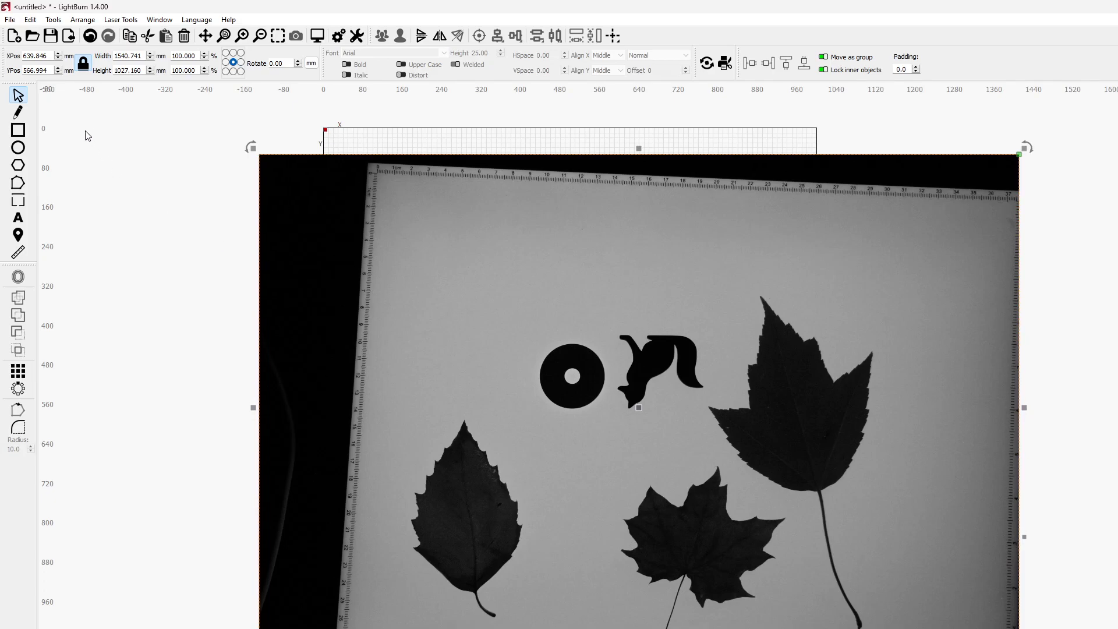
- Trace the imported photo with default threshold, creating leaf, fox, ring and pad-edge outlines
click(52, 19)
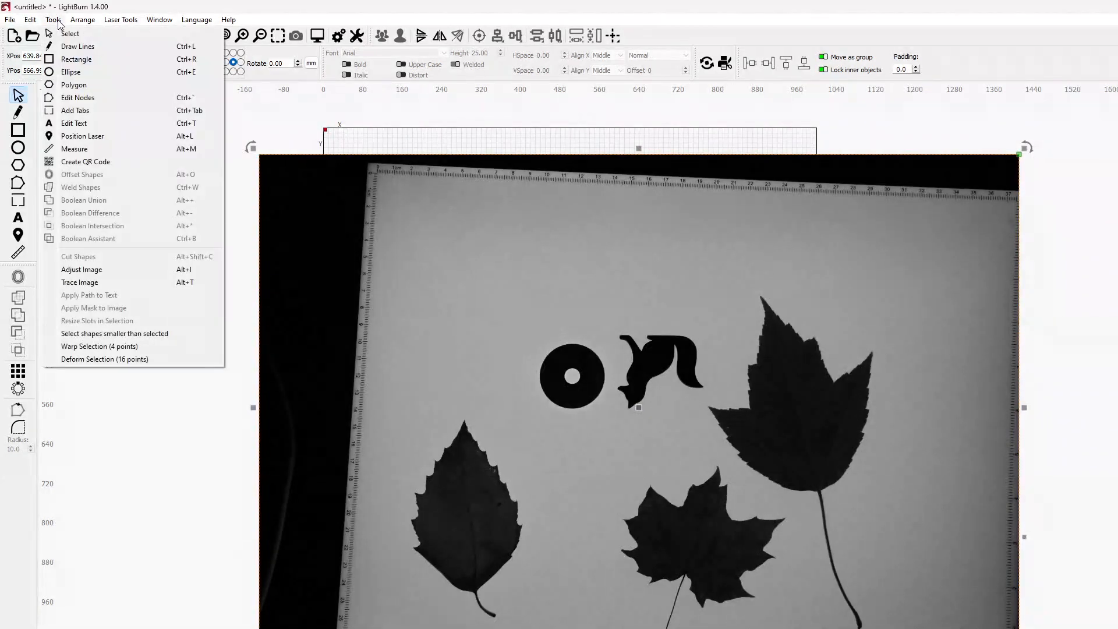
mouse_move(80, 282)
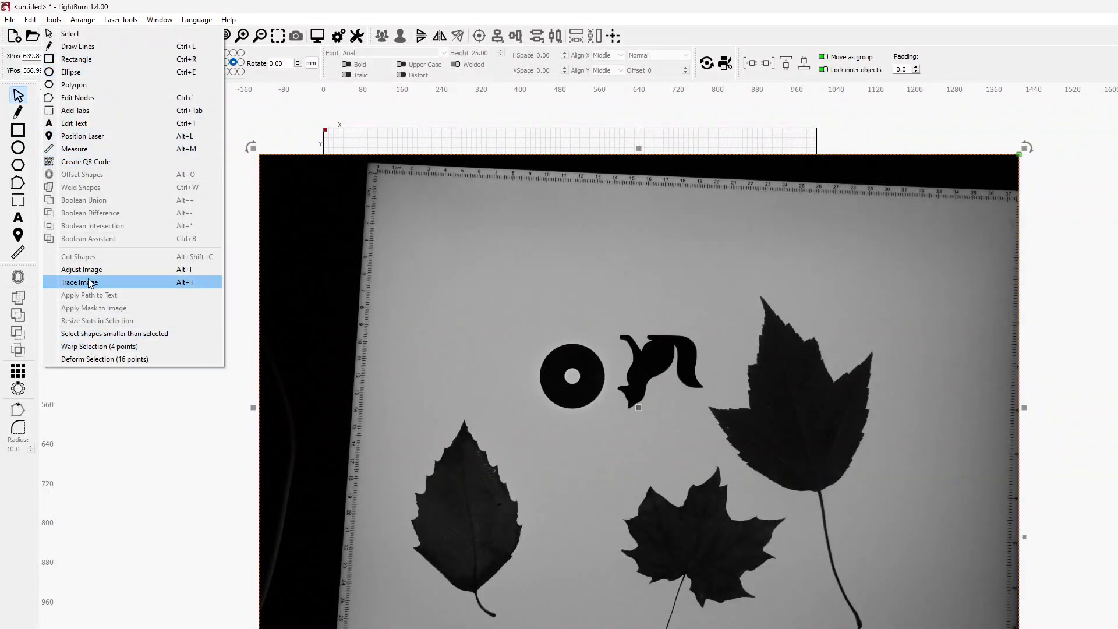
click(77, 282)
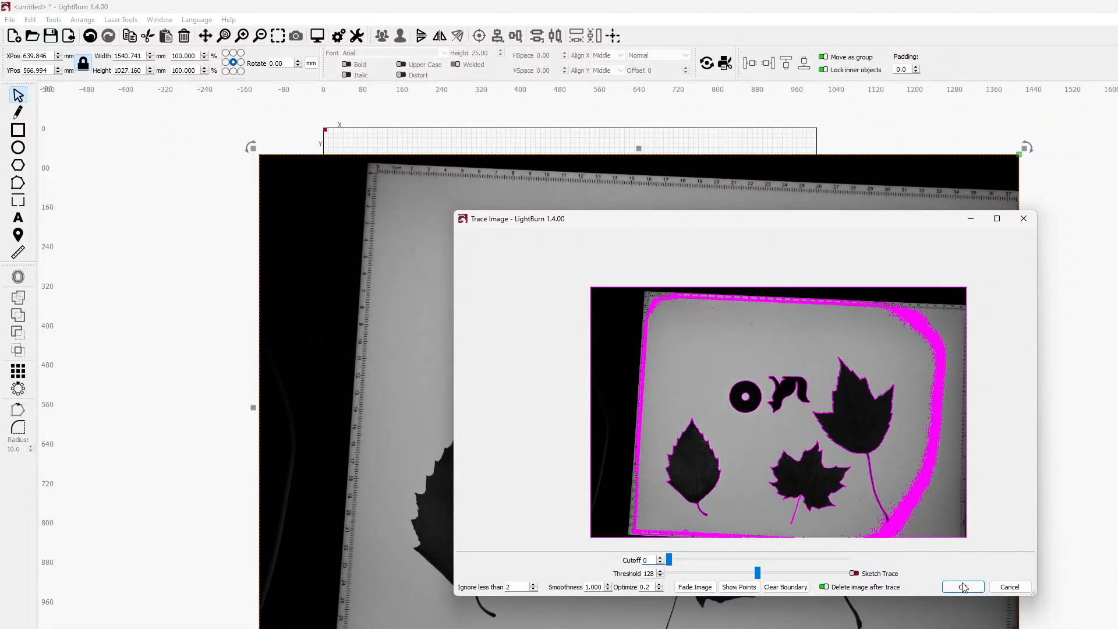
click(962, 587)
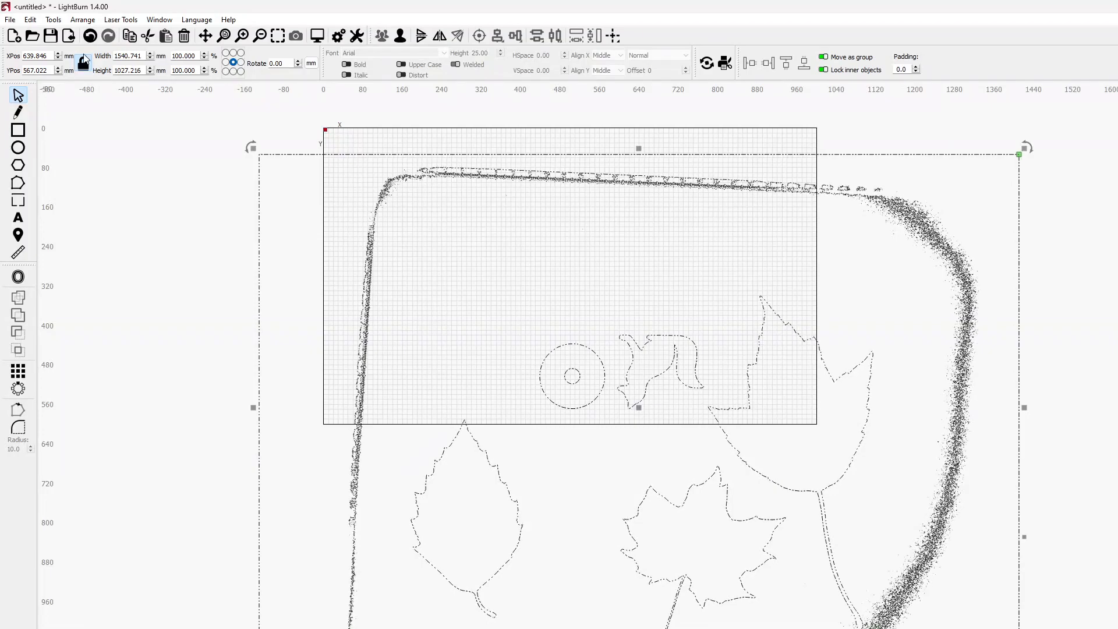
- Delete the speckled pad-border trace, keeping the clean leaf, fox and ring outlines
click(82, 19)
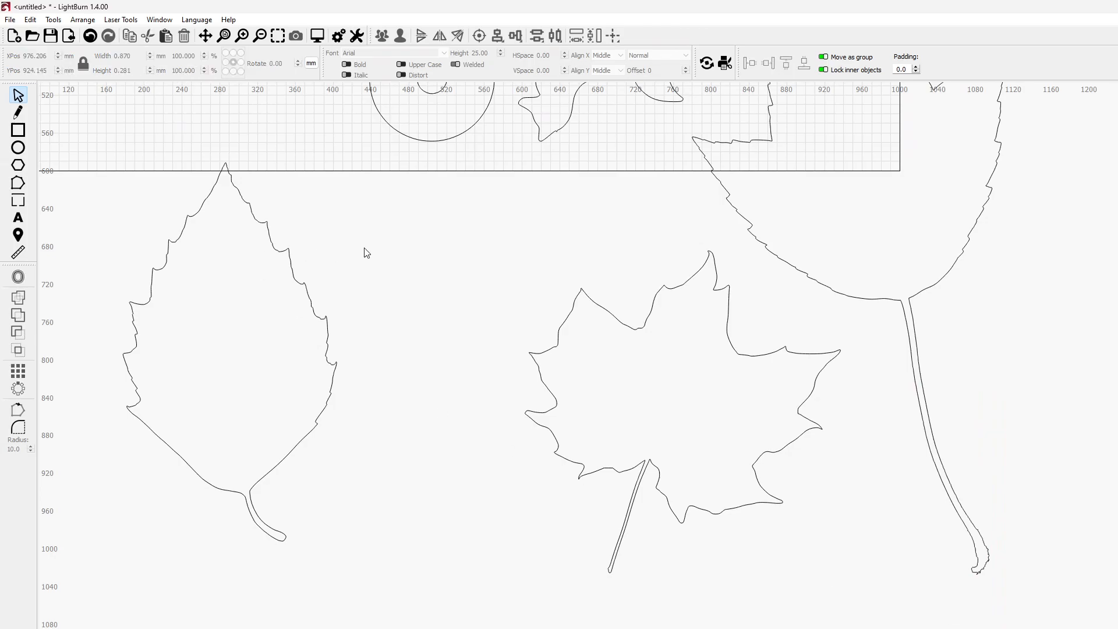
scroll(down, 3)
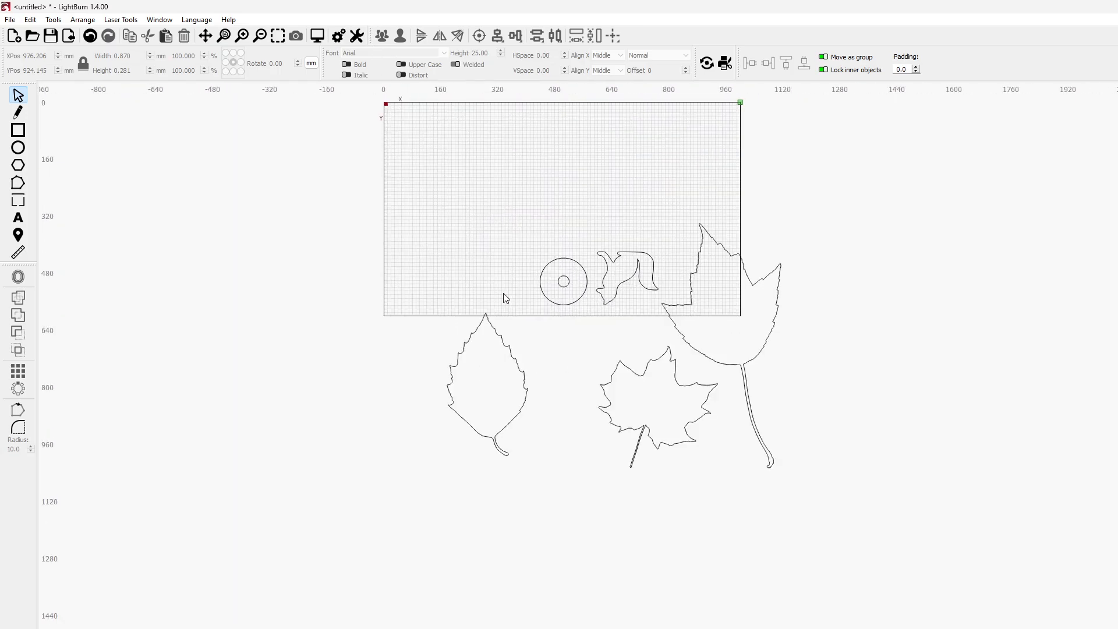
mouse_move(629, 371)
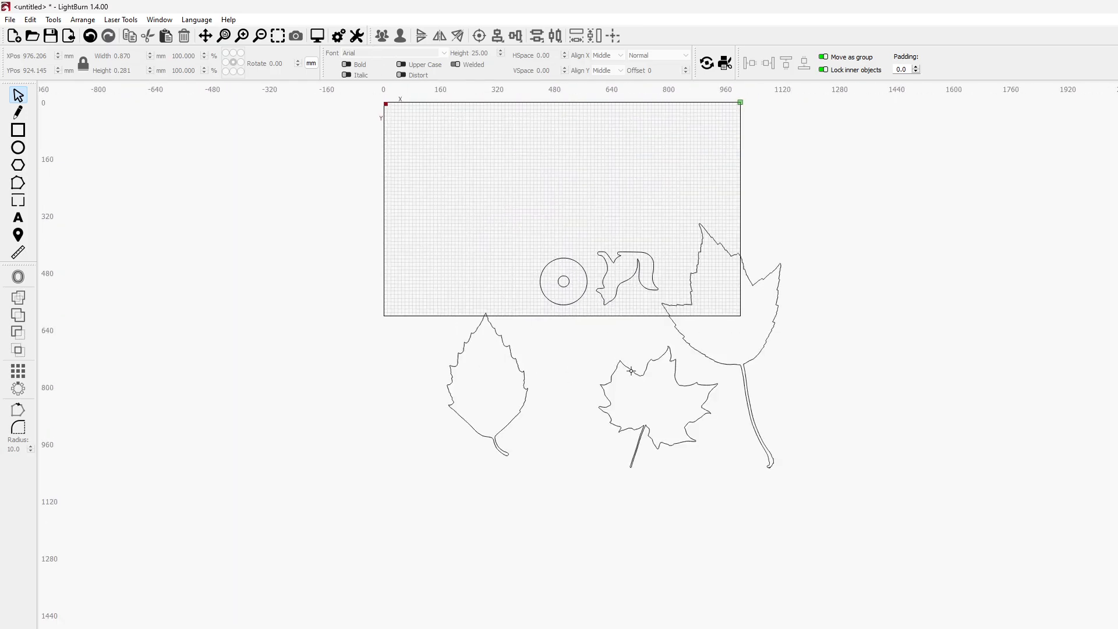
click(656, 396)
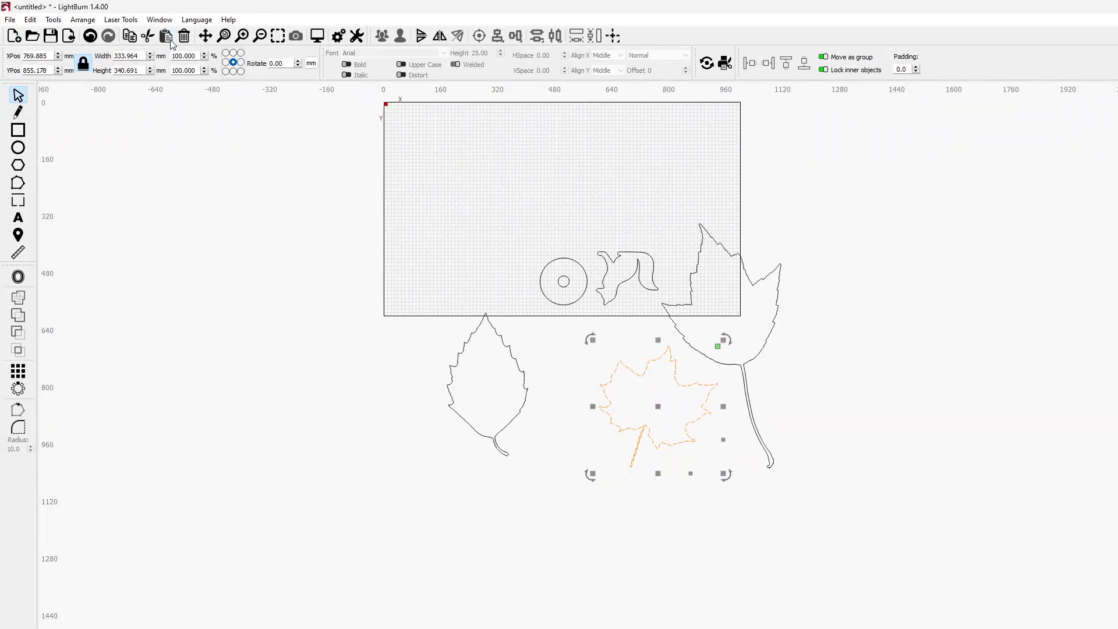
click(159, 19)
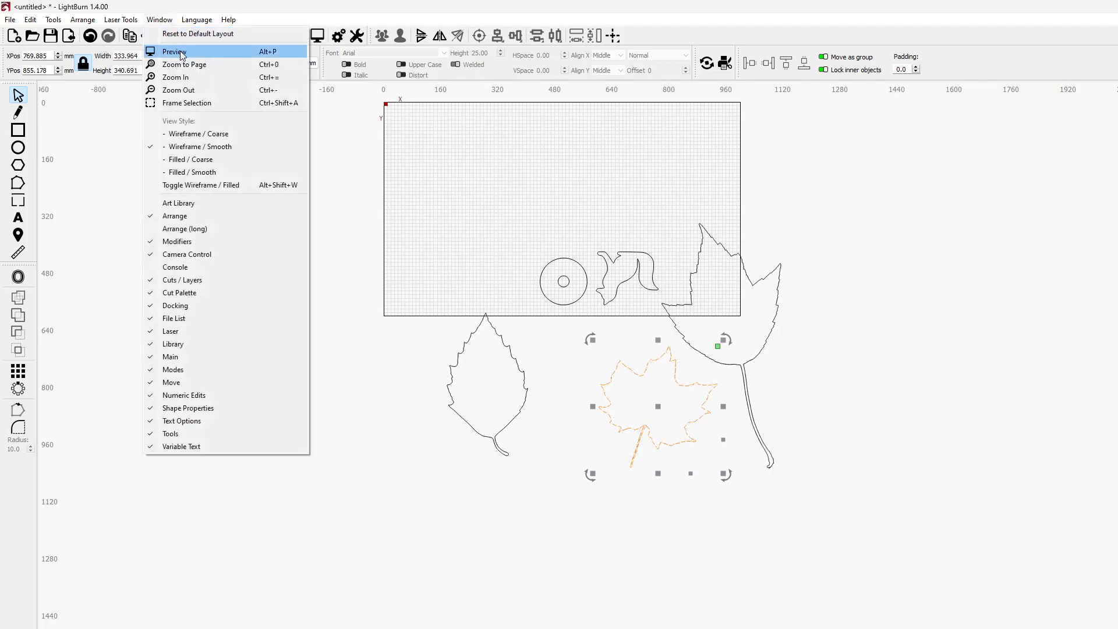
click(174, 51)
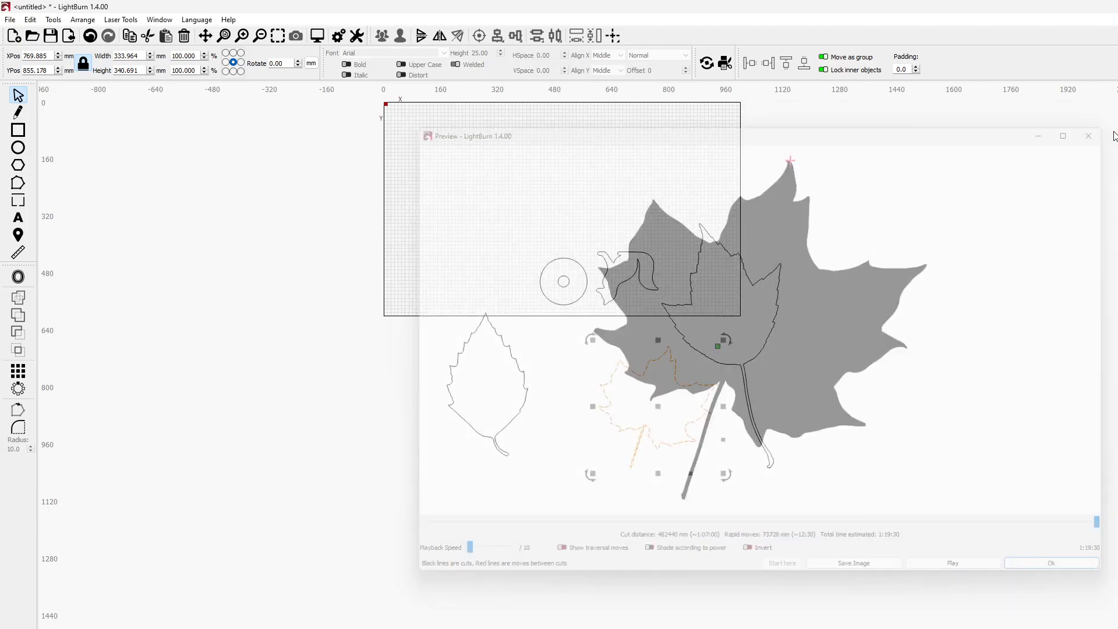
click(1088, 136)
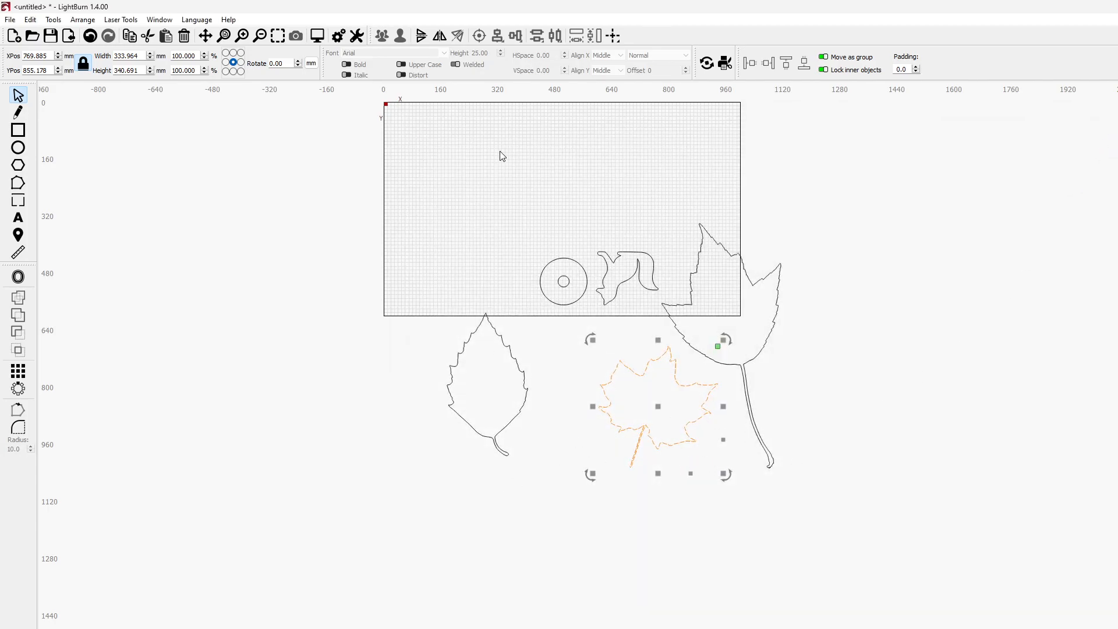
- Zoom in on the fox and ring outlines to read their roughly 96 by 43 mm size
scroll(down, 3)
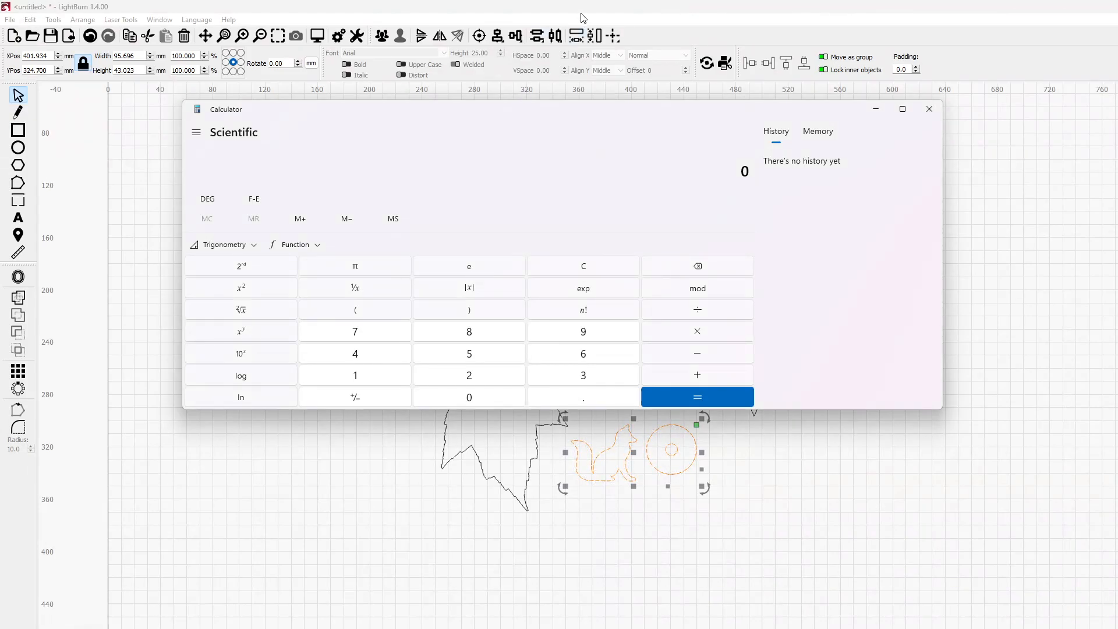
- Compute 38.0238 ÷ 131.86 × 100 ≈ 28.8365 in Calculator, select the result and close it
click(927, 109)
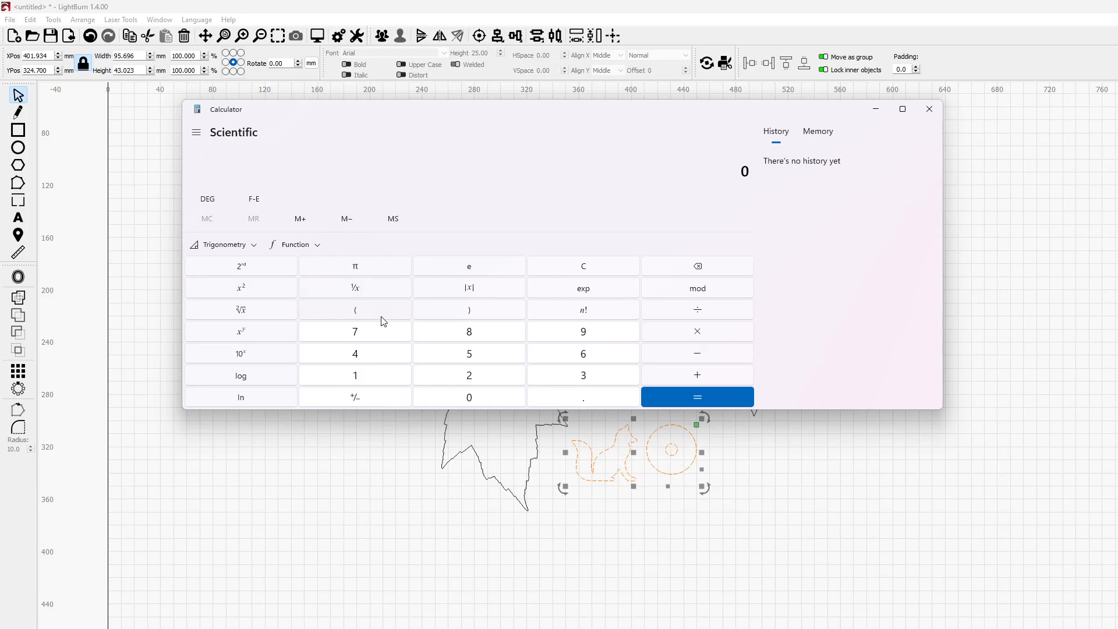
click(582, 375)
text(38.0238)
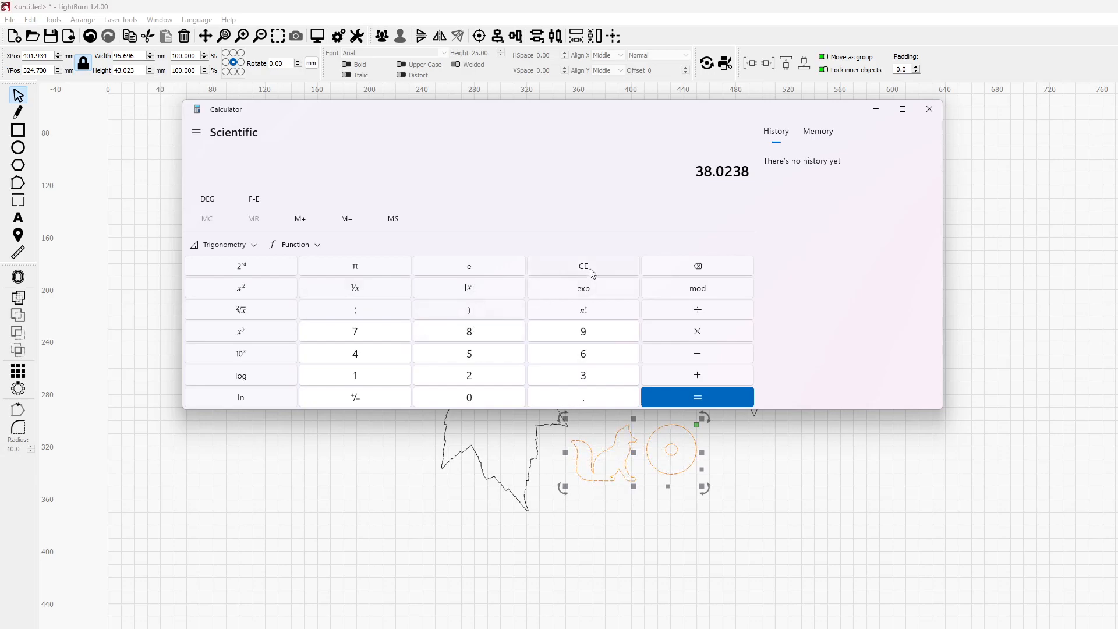
mouse_move(350, 341)
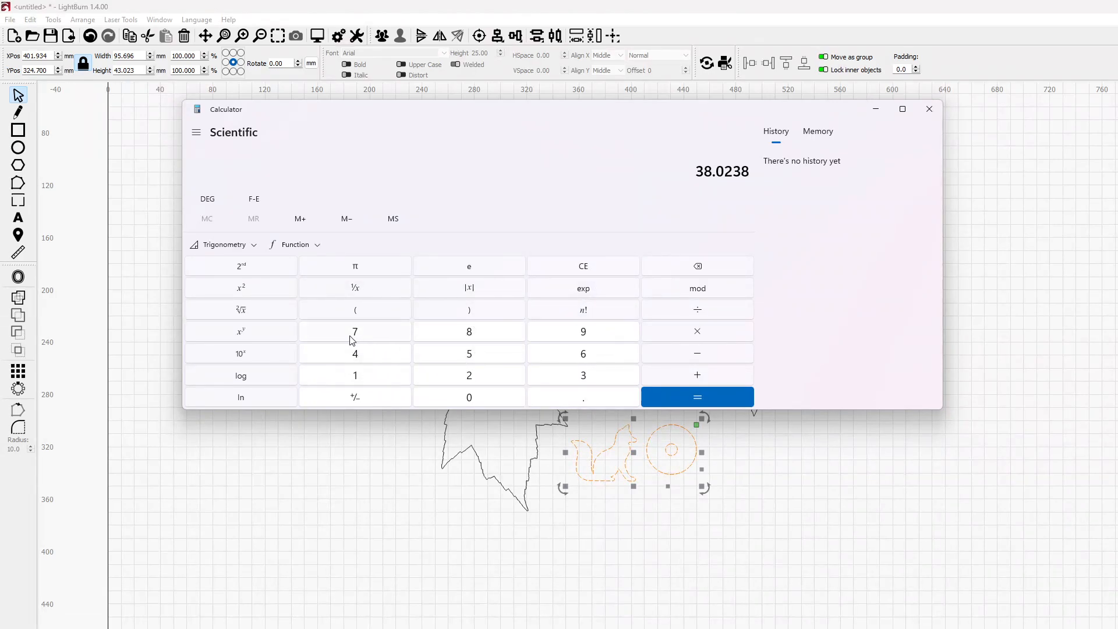
click(696, 308)
text(131.86)
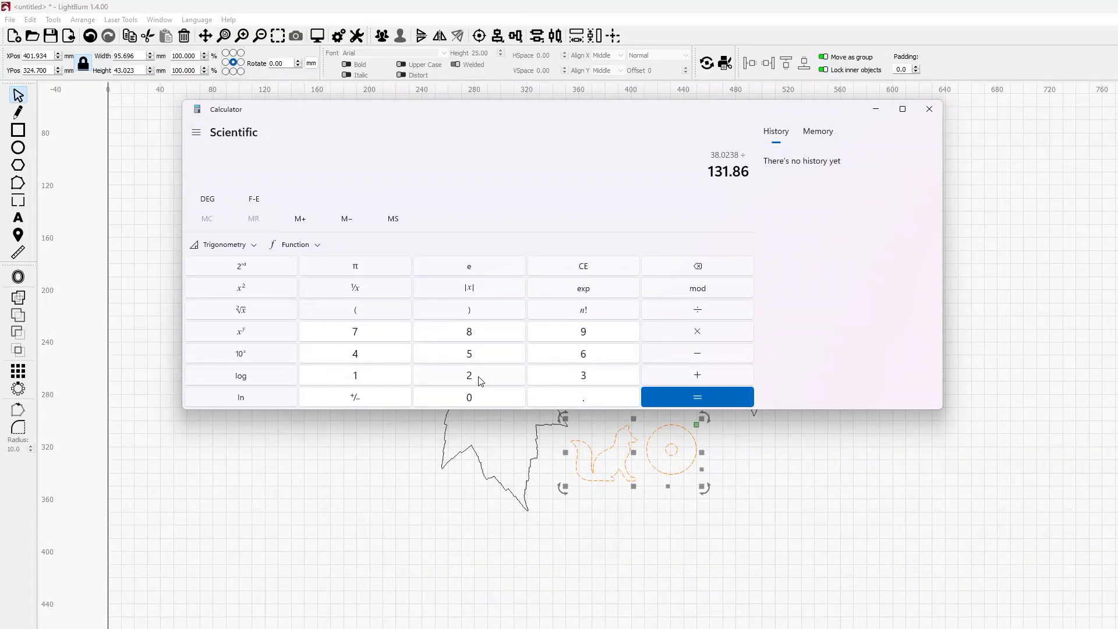
click(696, 397)
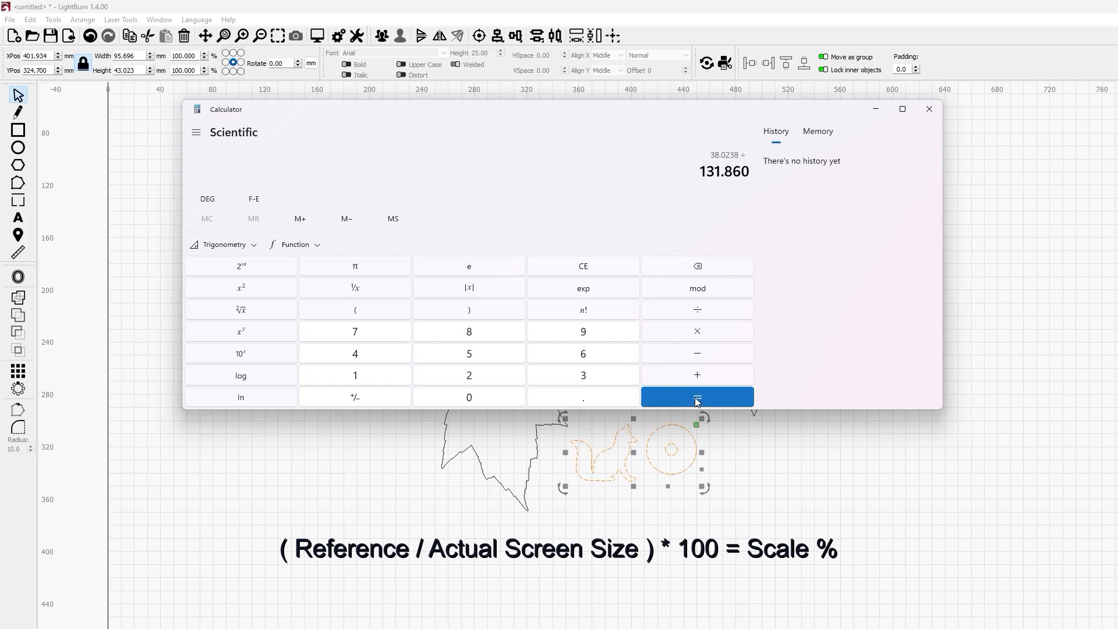
click(696, 397)
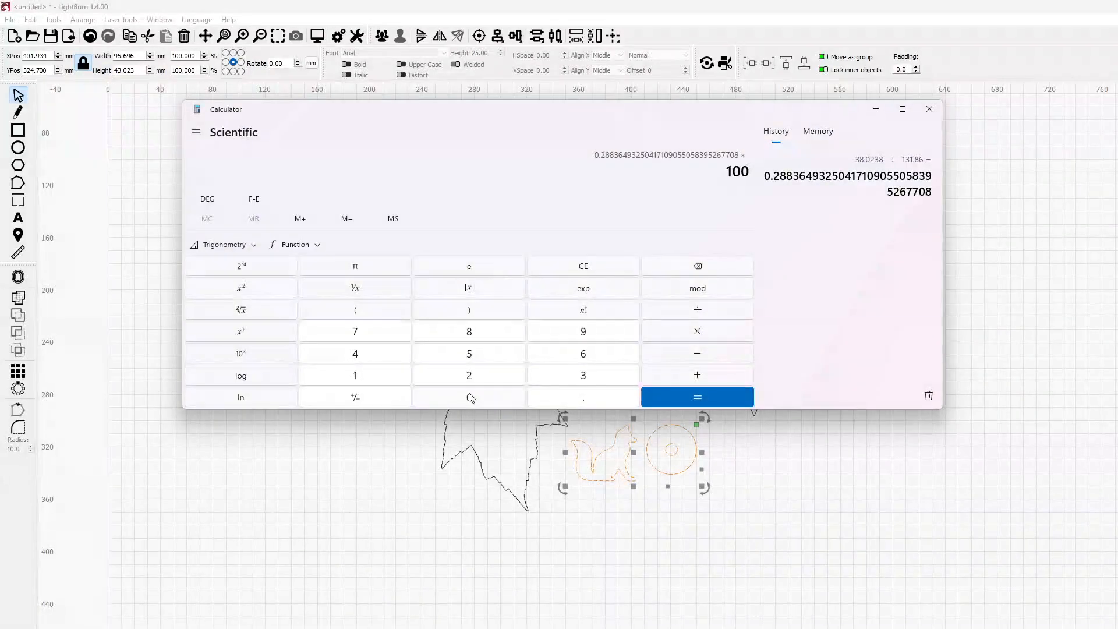
click(696, 397)
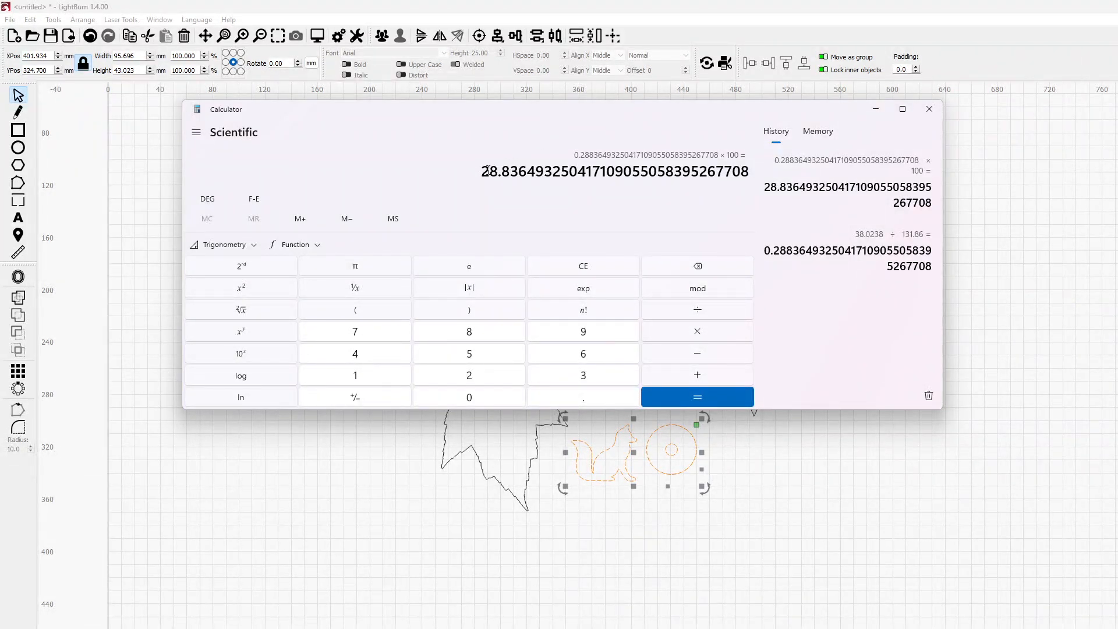
drag(482, 171, 578, 171)
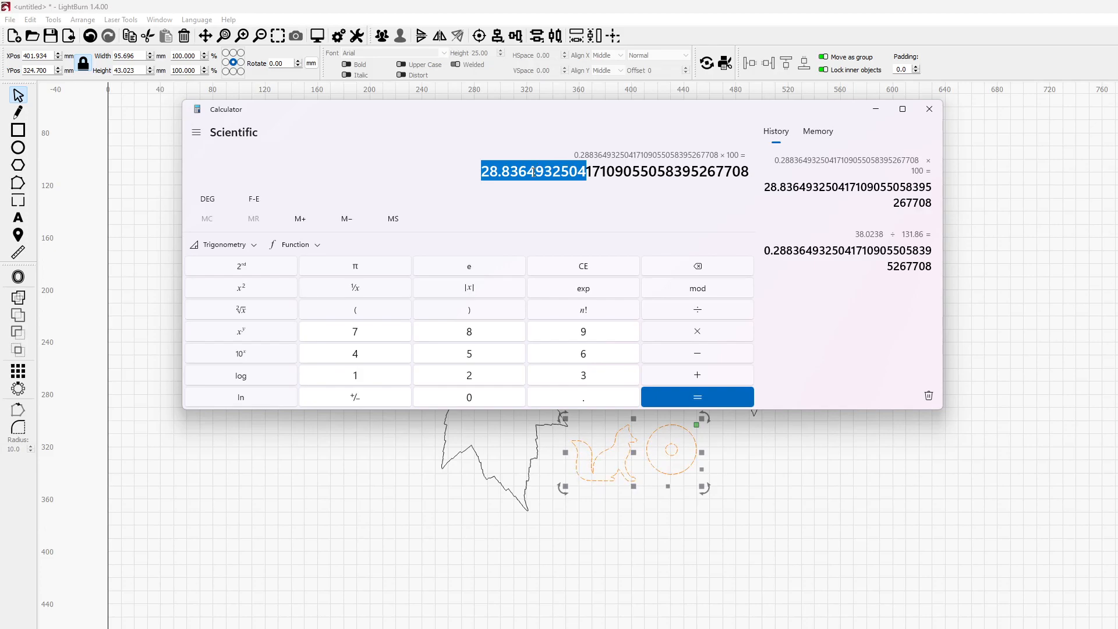
mouse_move(932, 147)
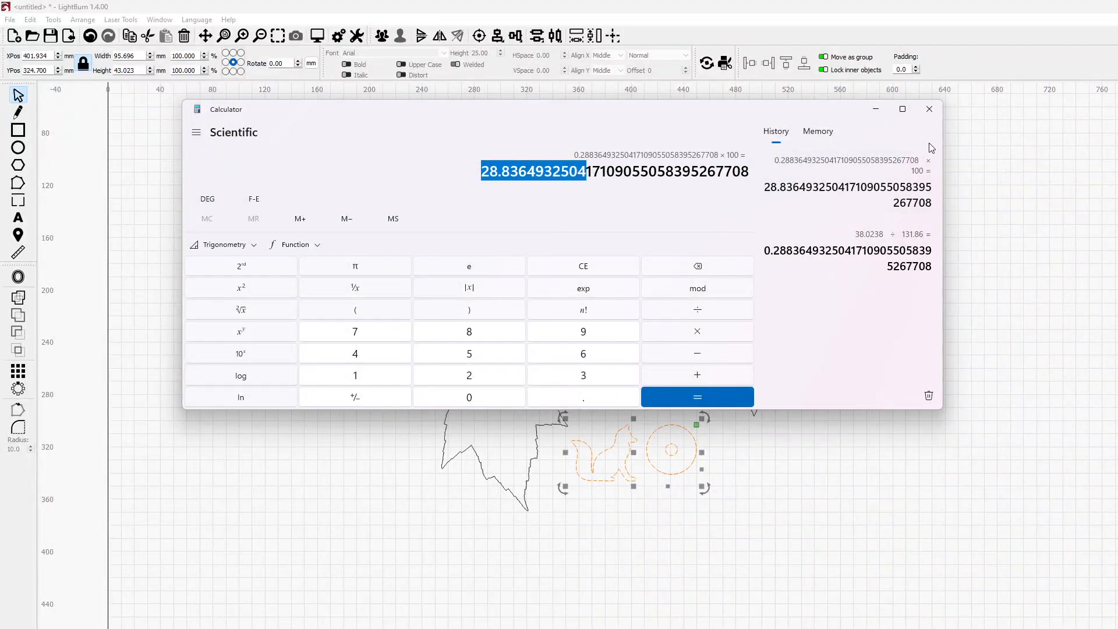
click(929, 109)
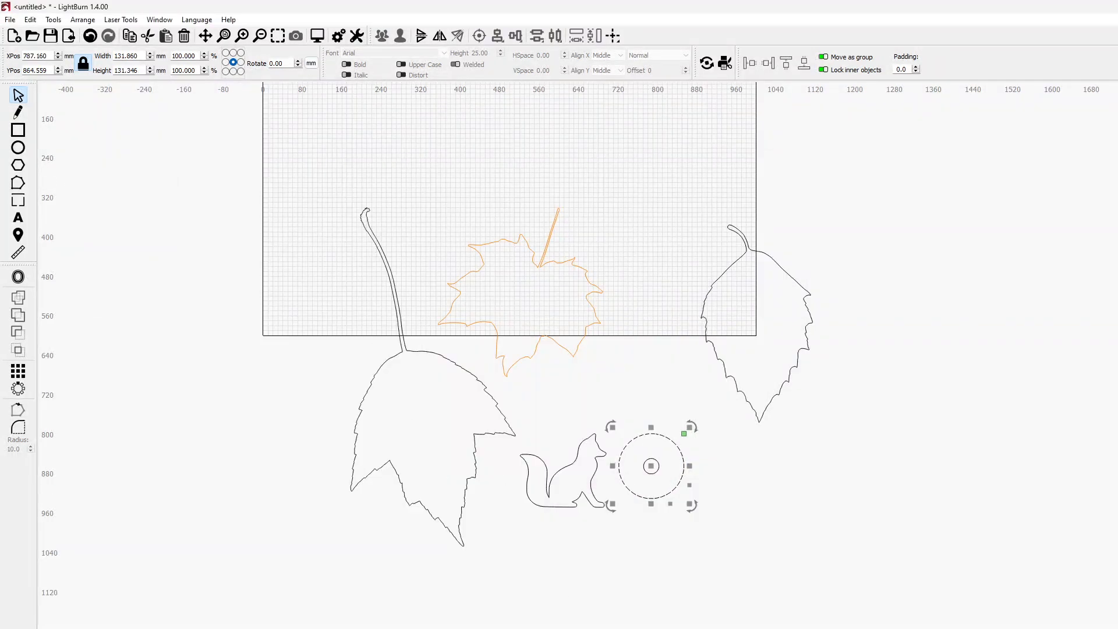
- Duplicate the reference ring to its right and scale the copy to 28.83649% width, about 38 mm
click(605, 424)
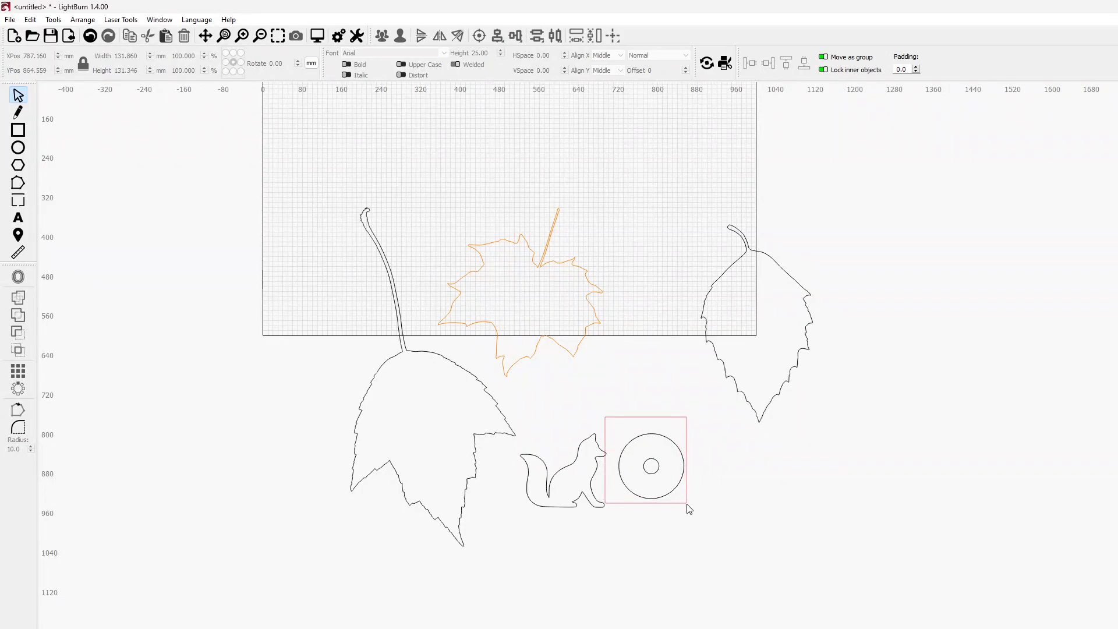
click(650, 466)
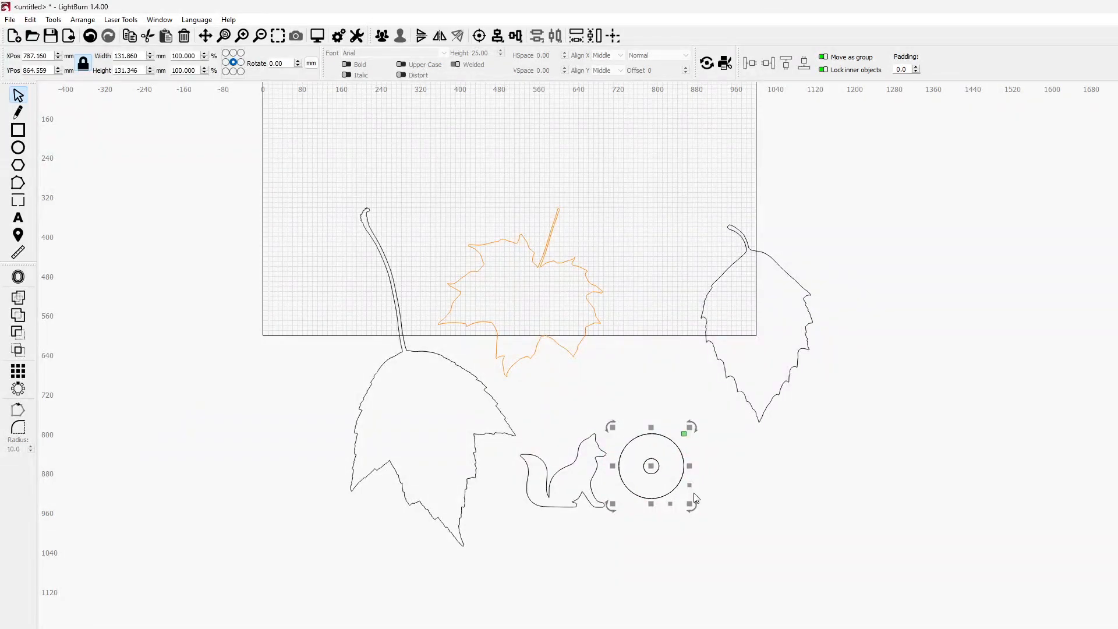
drag(651, 466, 744, 473)
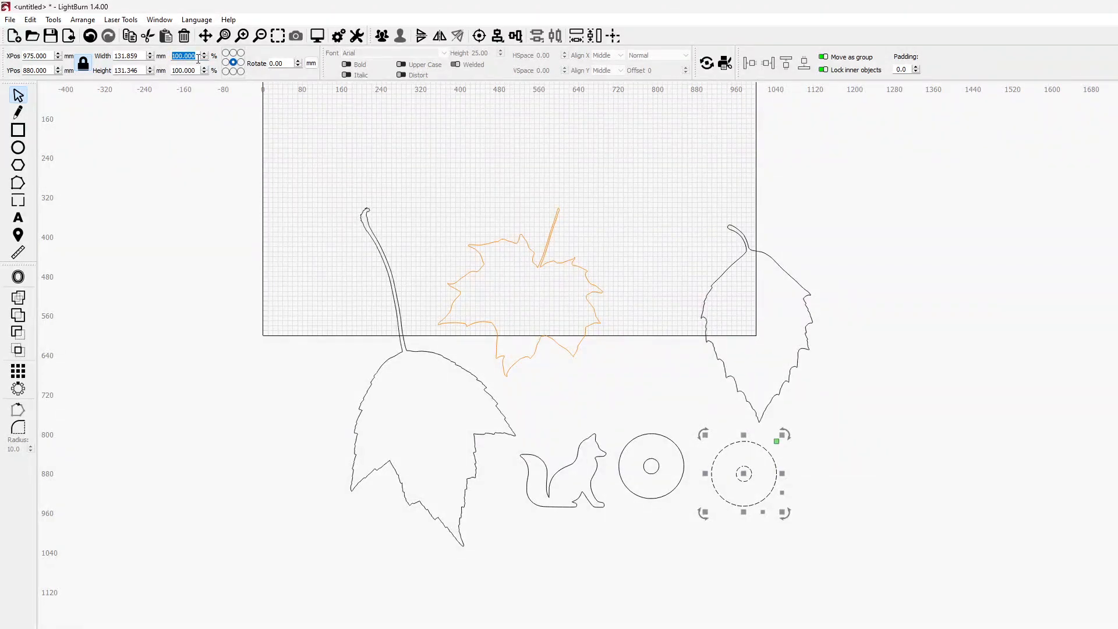
text(54932504)
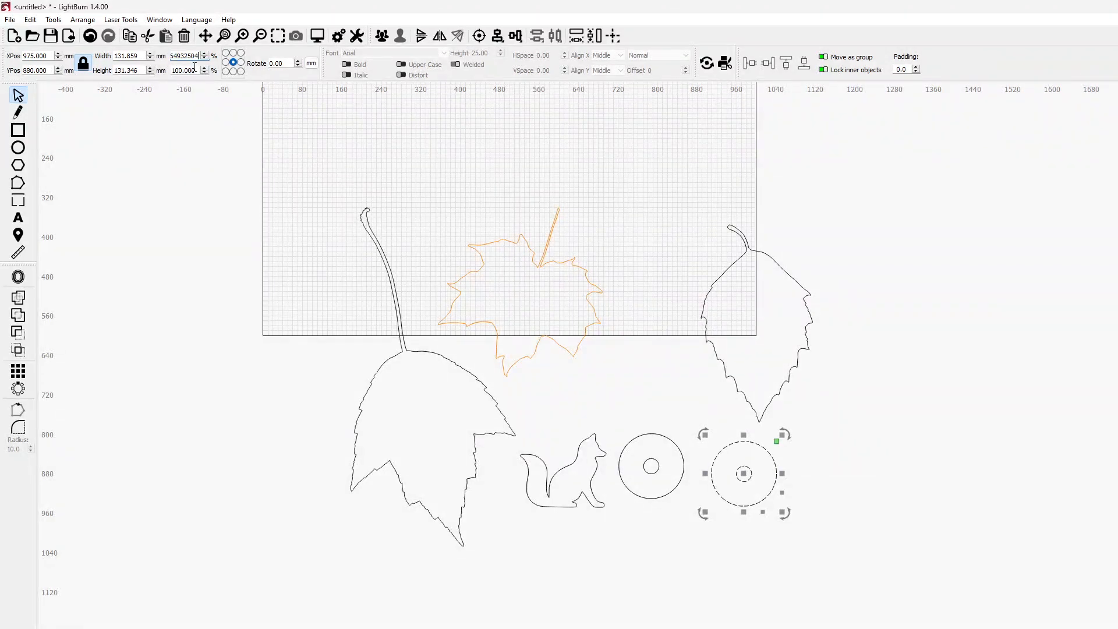
text(28.83649)
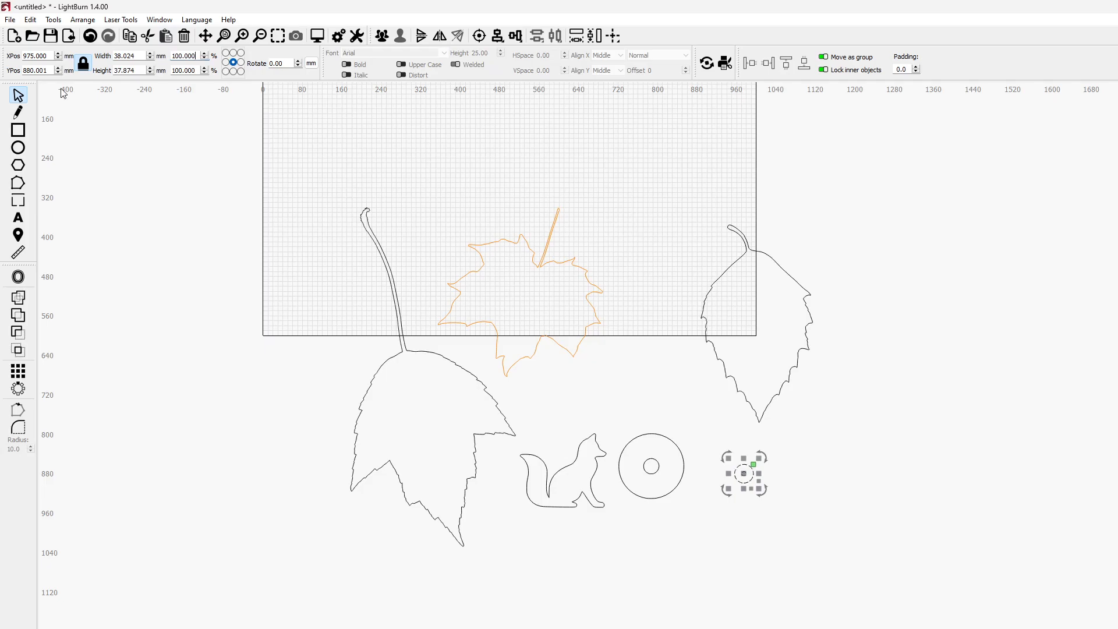
mouse_move(745, 485)
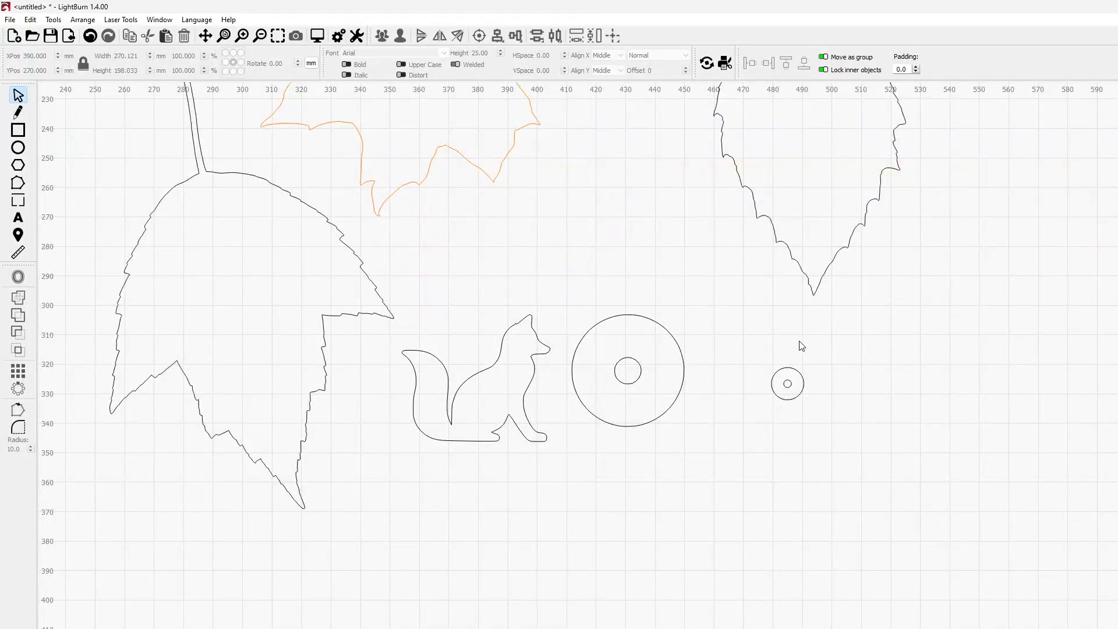
mouse_move(756, 365)
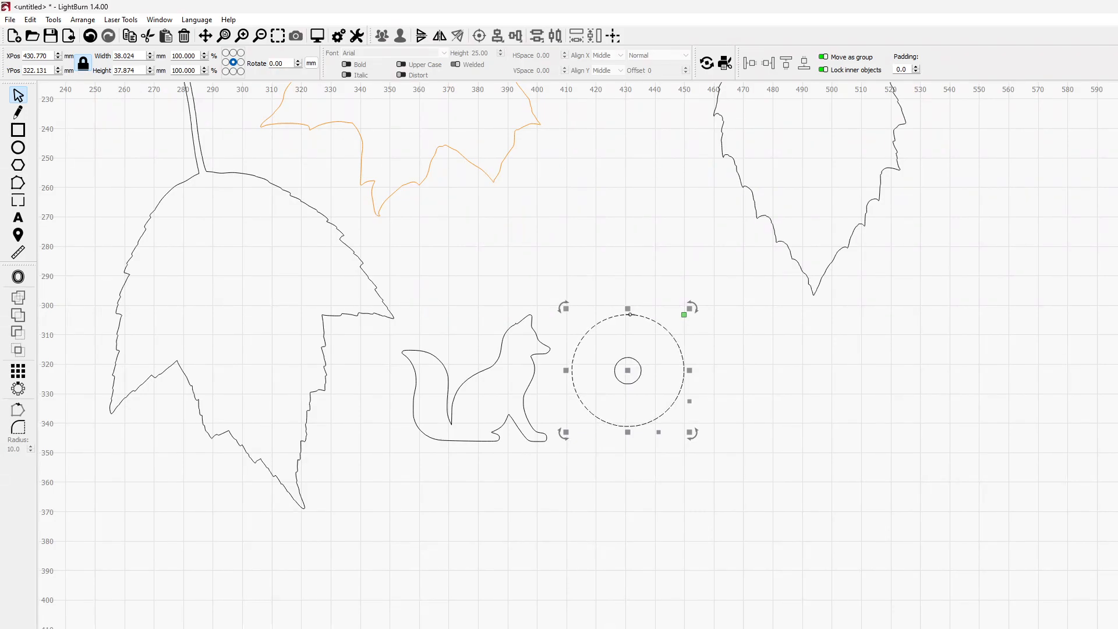
mouse_move(782, 200)
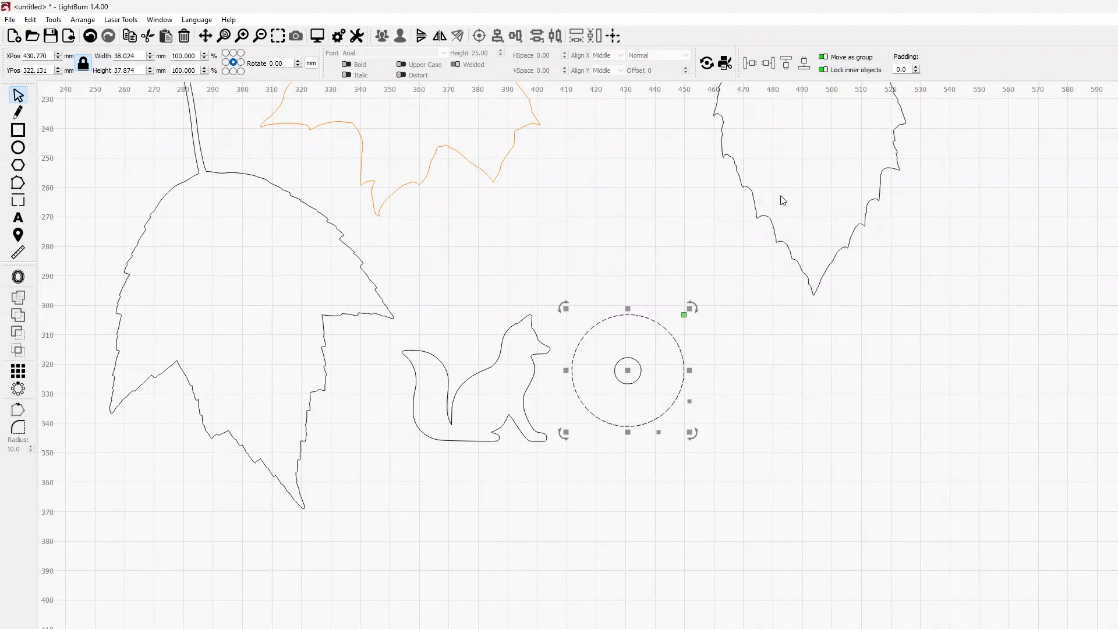
mouse_move(364, 348)
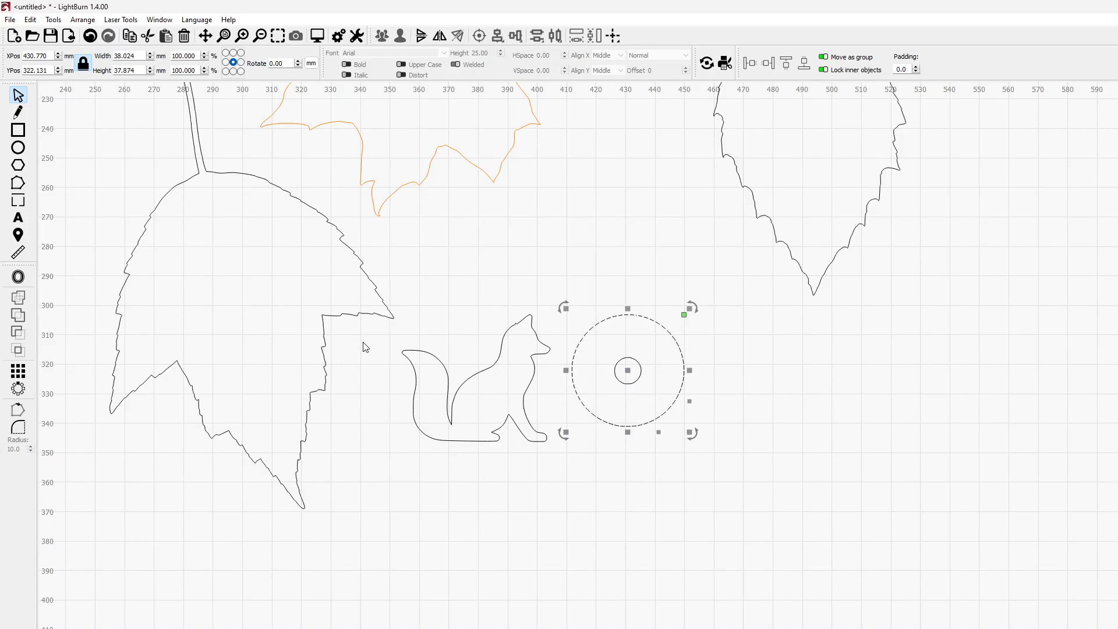
mouse_move(464, 503)
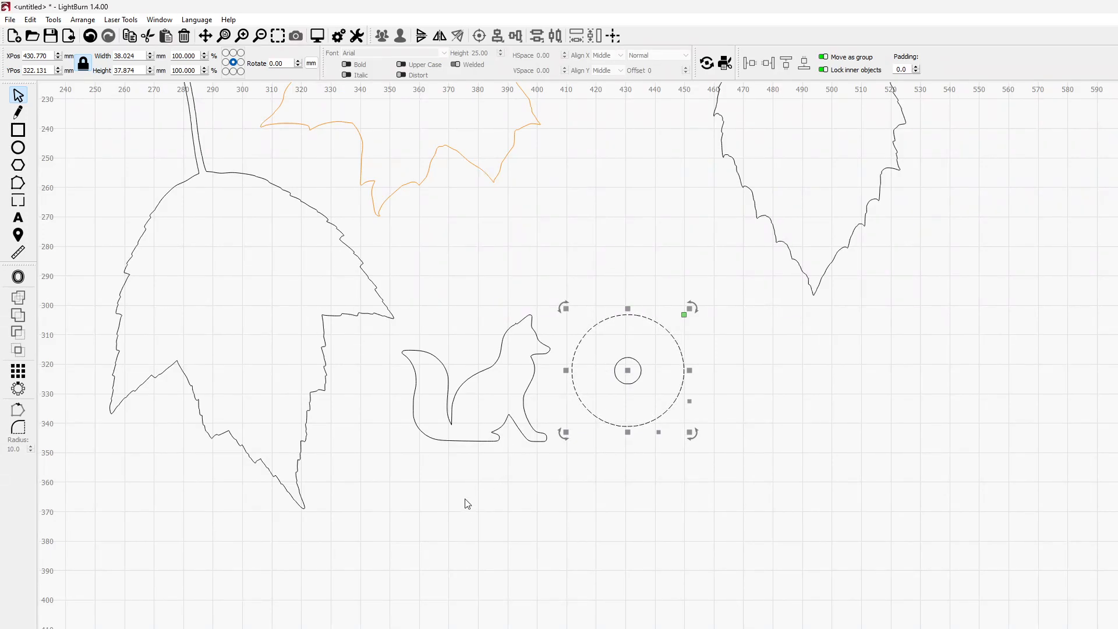
mouse_move(849, 554)
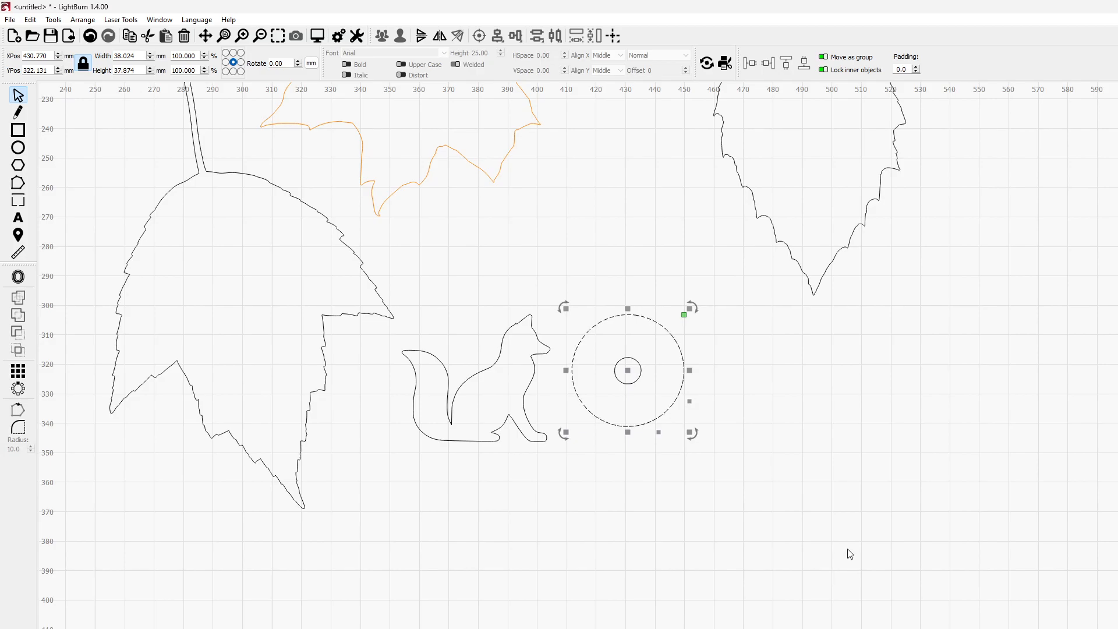
- Delete the small test copy of the ring beside the true-size one
click(376, 261)
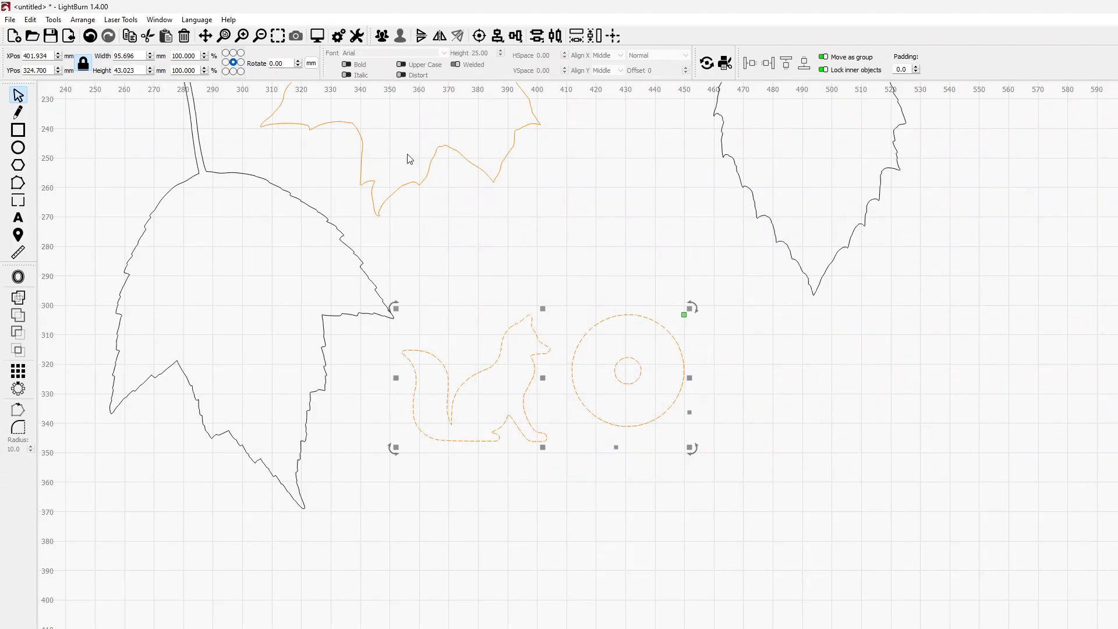
click(159, 19)
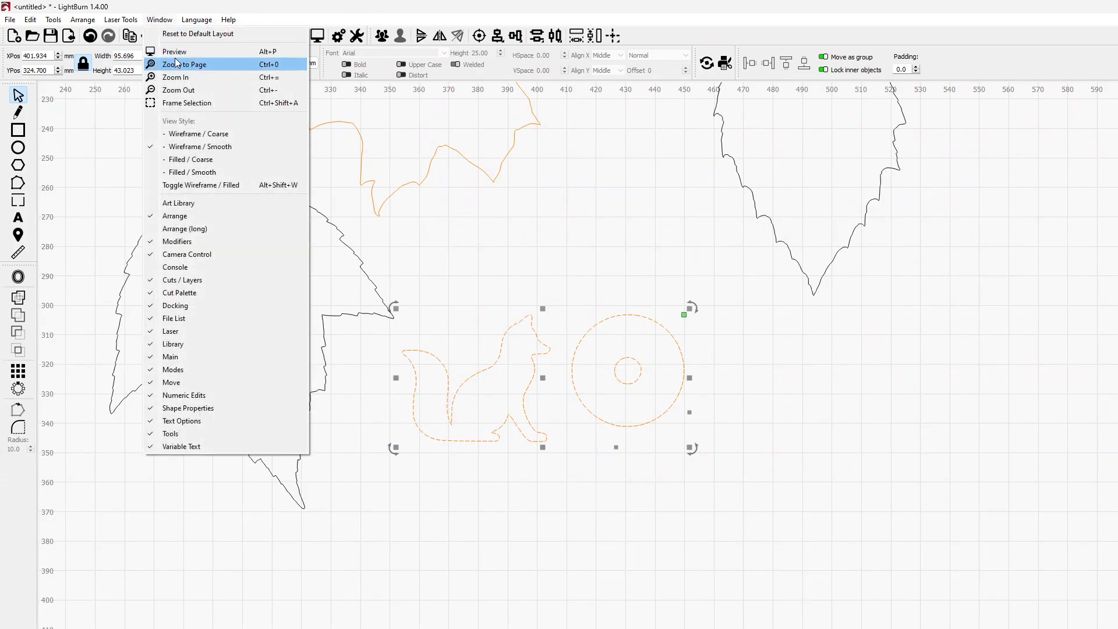
click(174, 51)
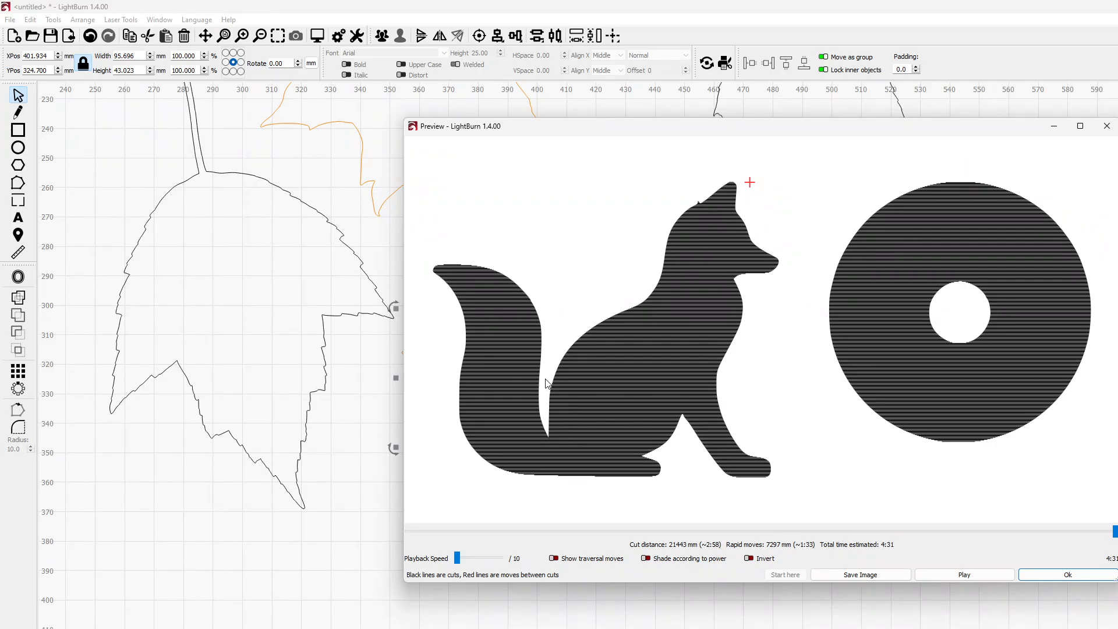
mouse_move(915, 597)
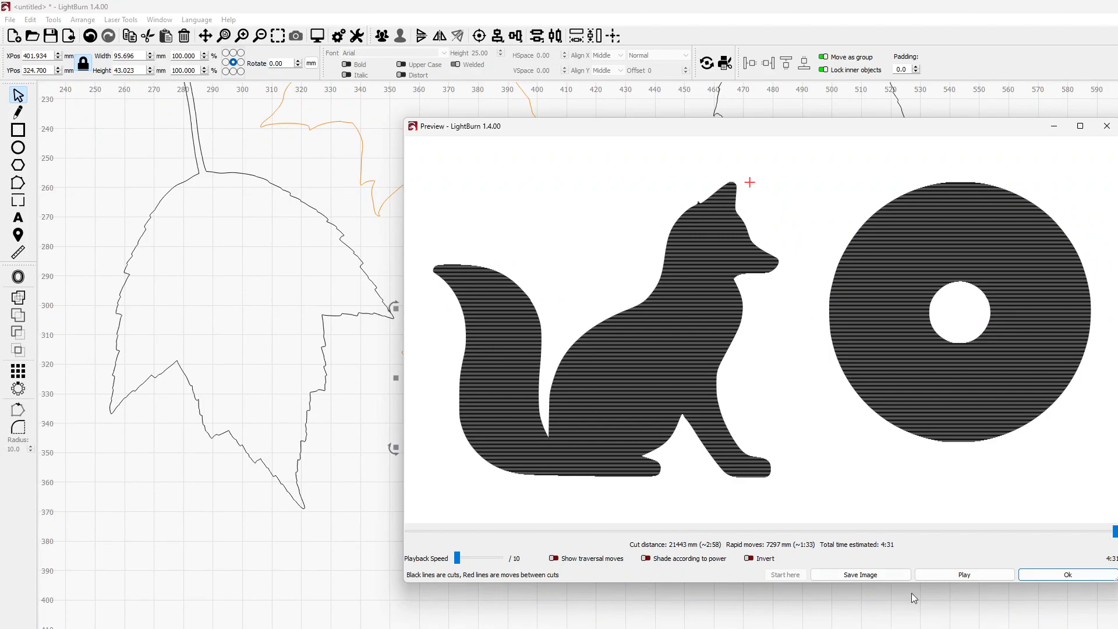
click(1067, 575)
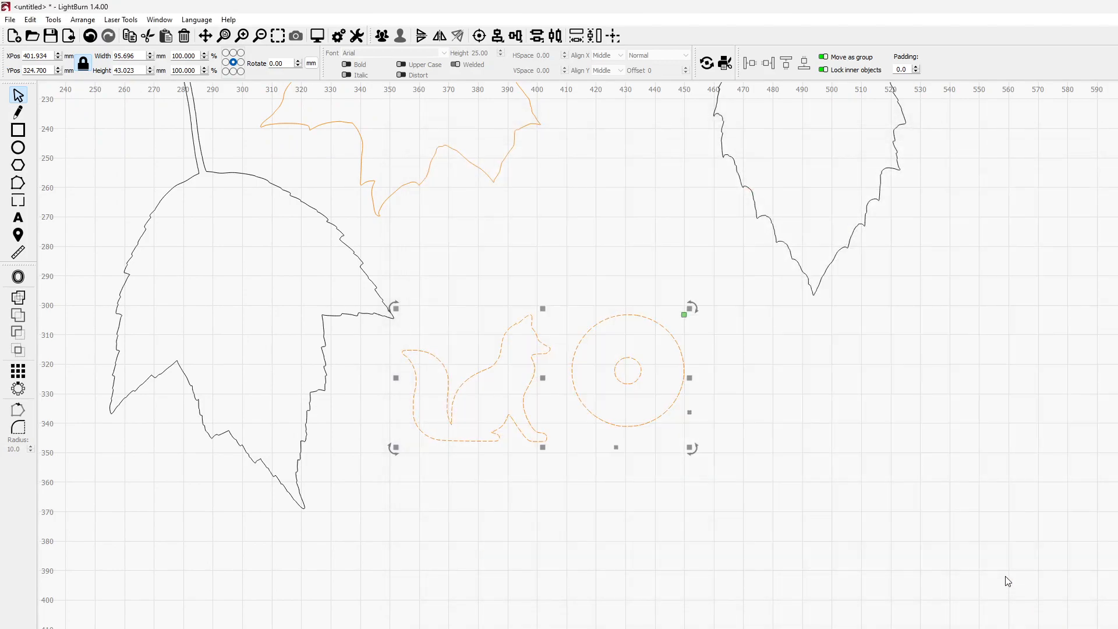